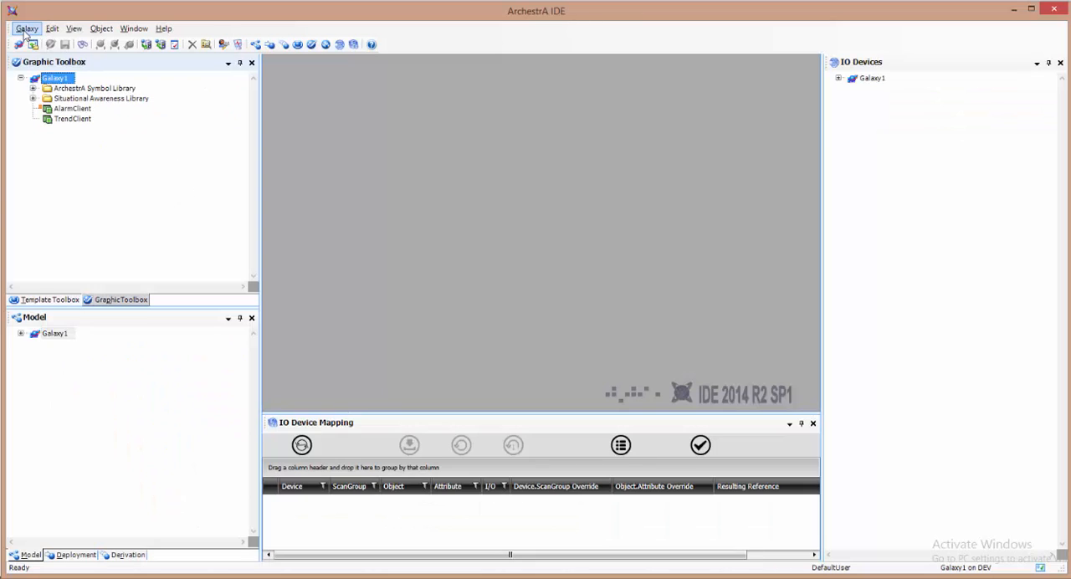
Start Galaxy > Import > Client Control to reach the Import Client Control(s) file dialog.
{"action": "left_click", "coordinate": [27, 26]}
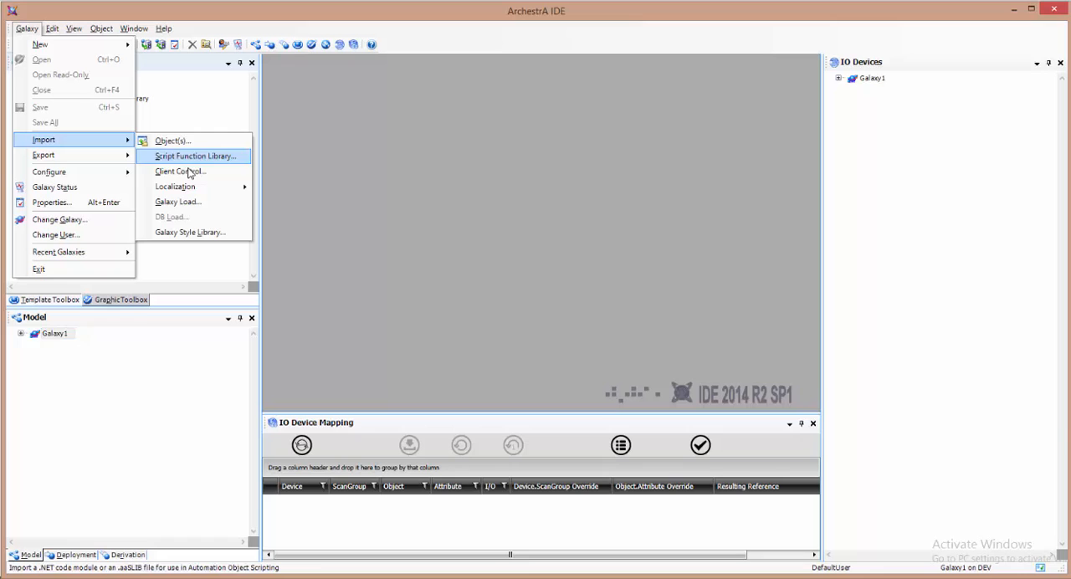
{"action": "mouse_move", "coordinate": [178, 171]}
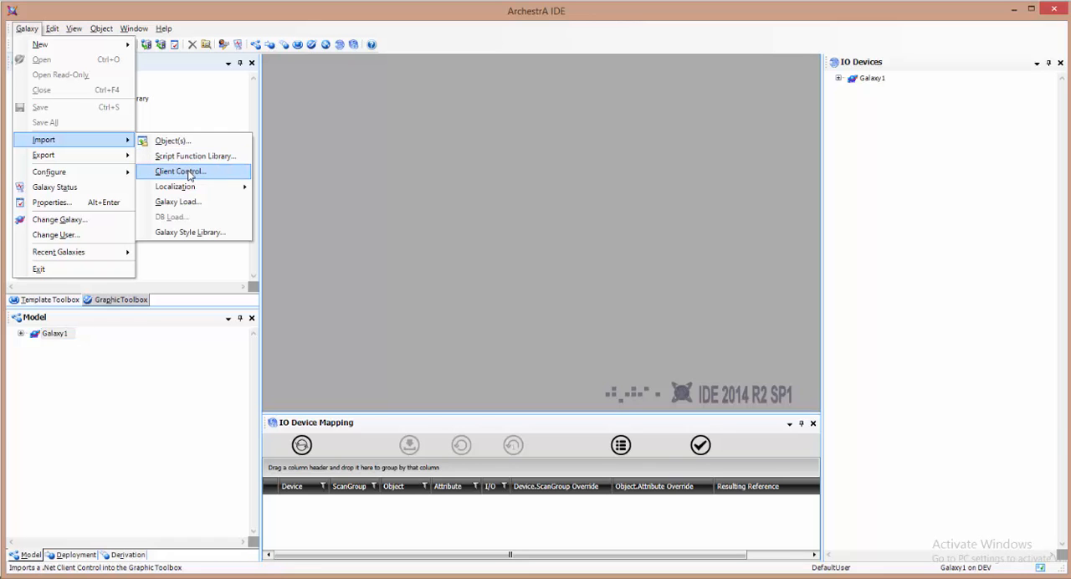
{"action": "left_click", "coordinate": [181, 171]}
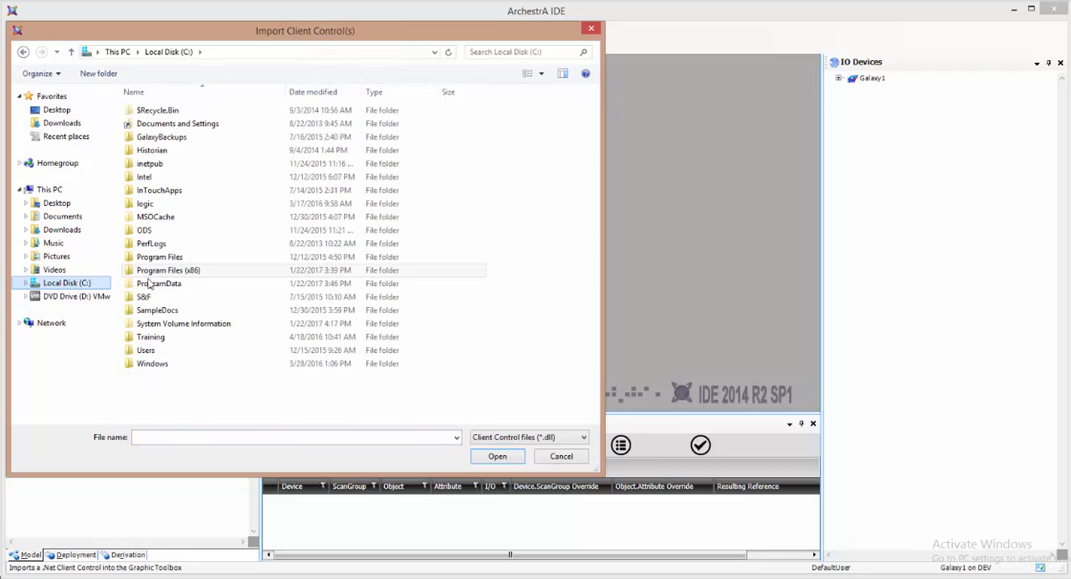
Select aaHistClientTrendControl.dll under C:\Program Files (x86)\Common Files\ArchestrA for import.
{"action": "double_click", "coordinate": [167, 270]}
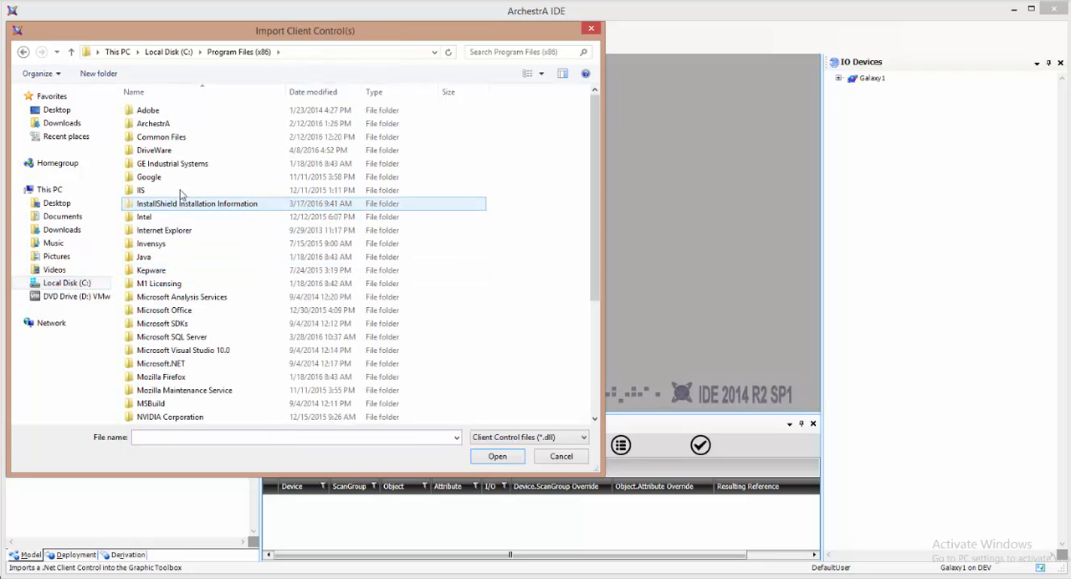
{"action": "left_click", "coordinate": [161, 137]}
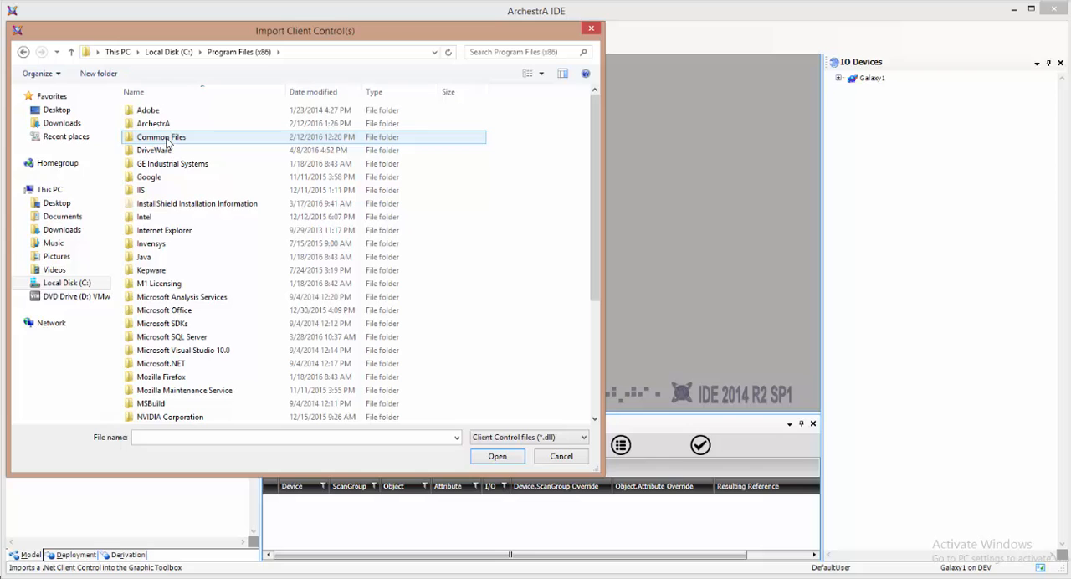
{"action": "double_click", "coordinate": [161, 137]}
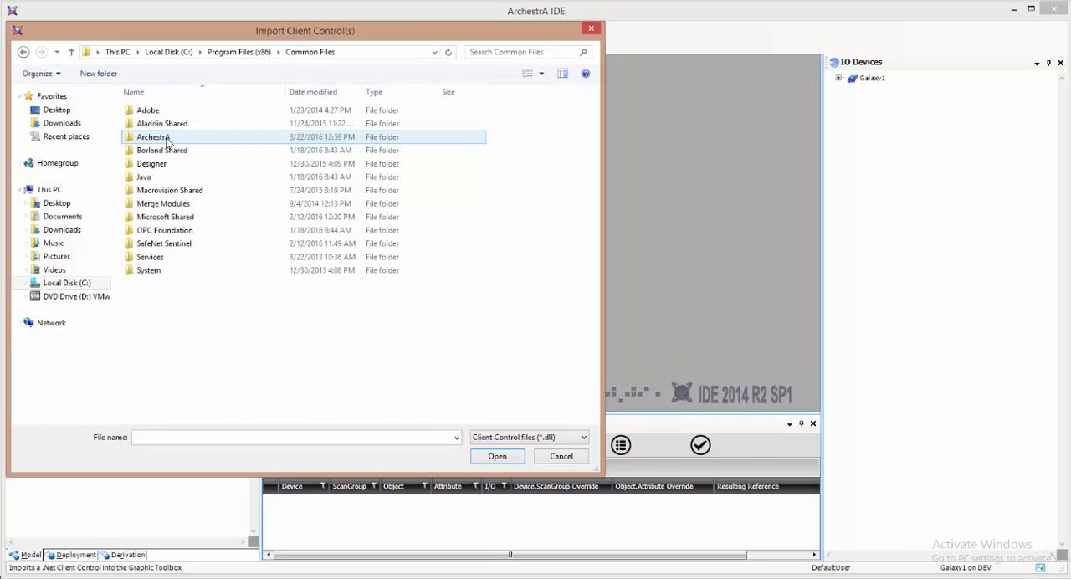
{"action": "double_click", "coordinate": [154, 138]}
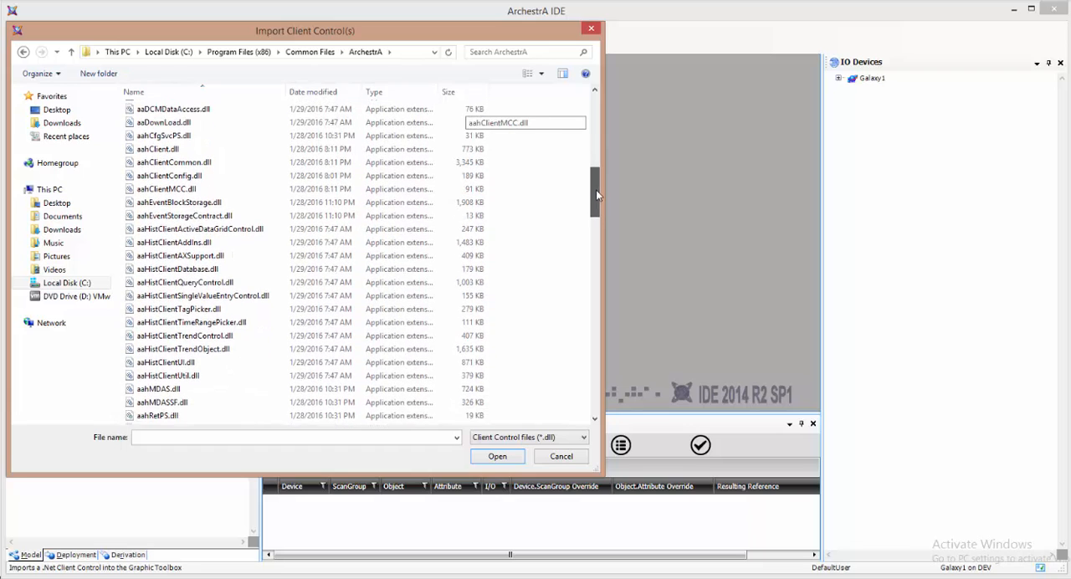
{"action": "left_click", "coordinate": [184, 323]}
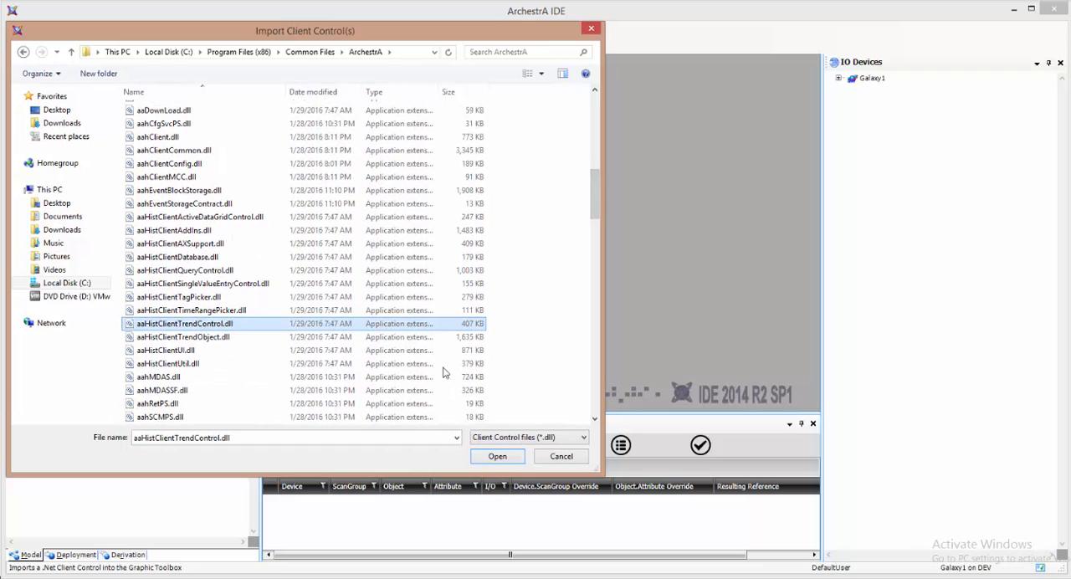
{"action": "left_click", "coordinate": [497, 455]}
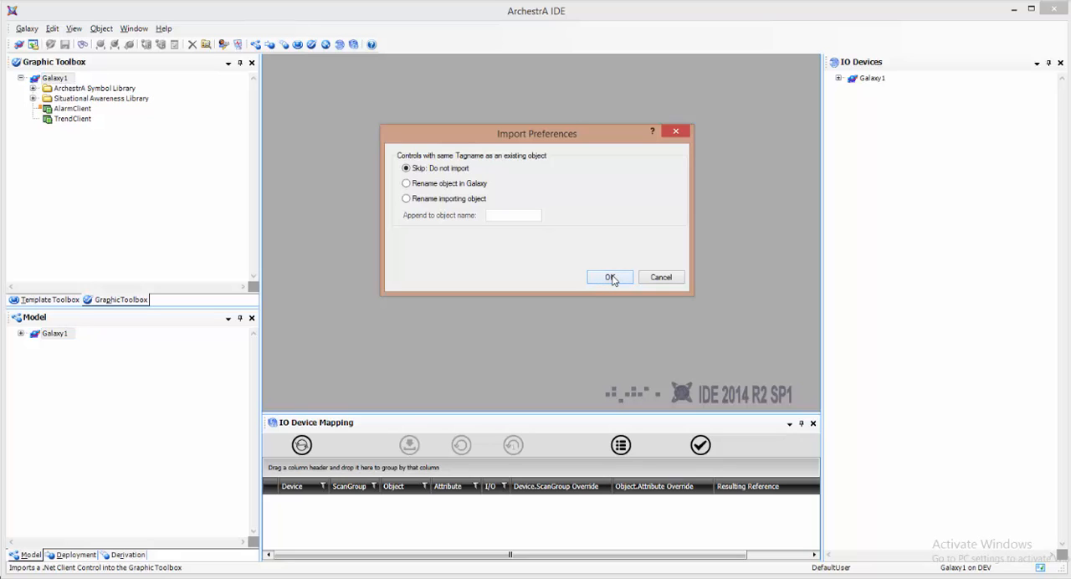
Accept the Skip import preference and close the results so aaTrendControl lands in the Graphic Toolbox.
{"action": "left_click", "coordinate": [609, 278]}
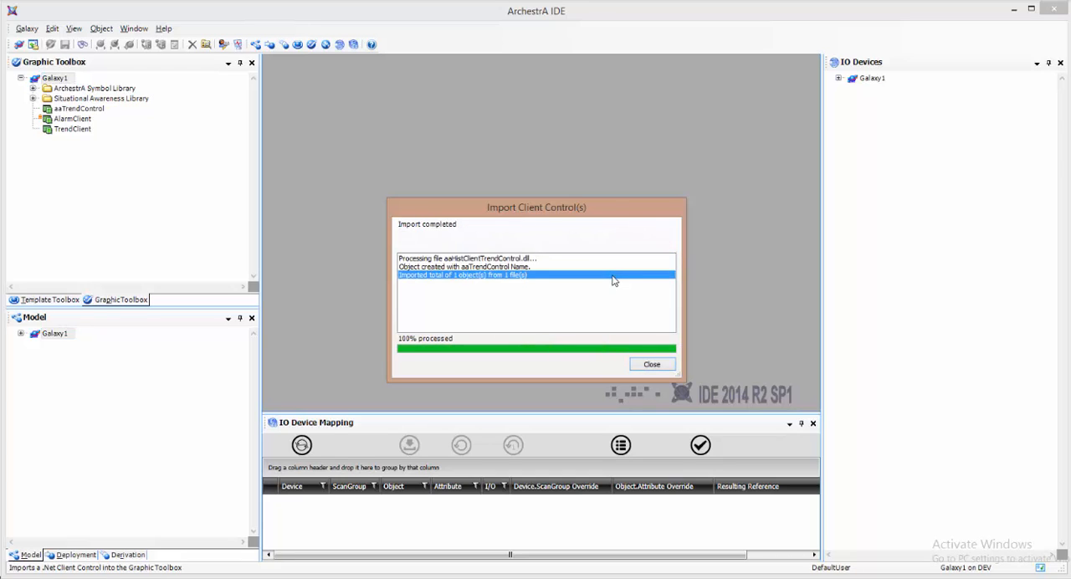
{"action": "left_click", "coordinate": [653, 363]}
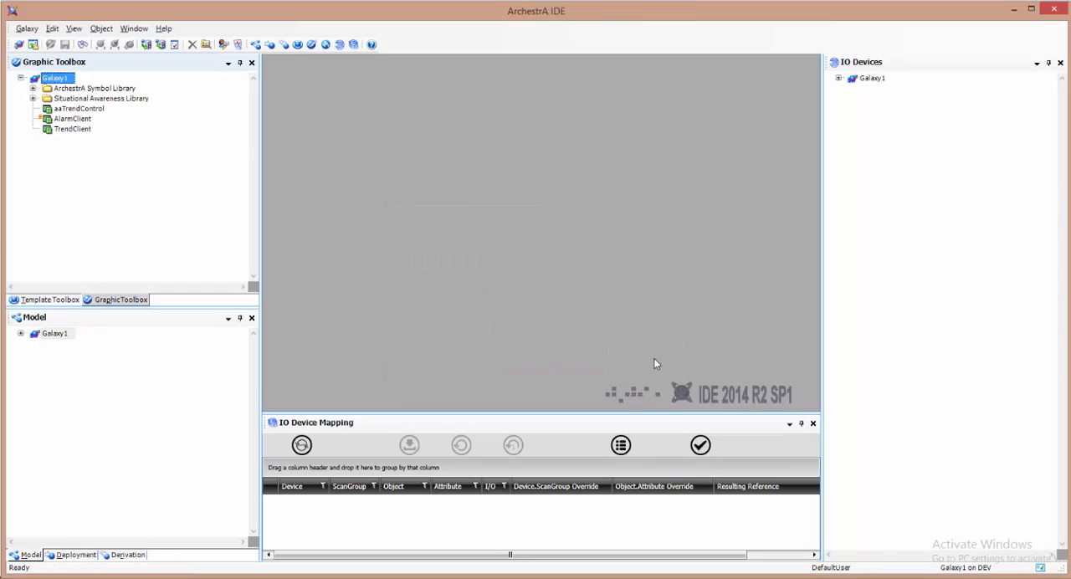
{"action": "mouse_move", "coordinate": [81, 107]}
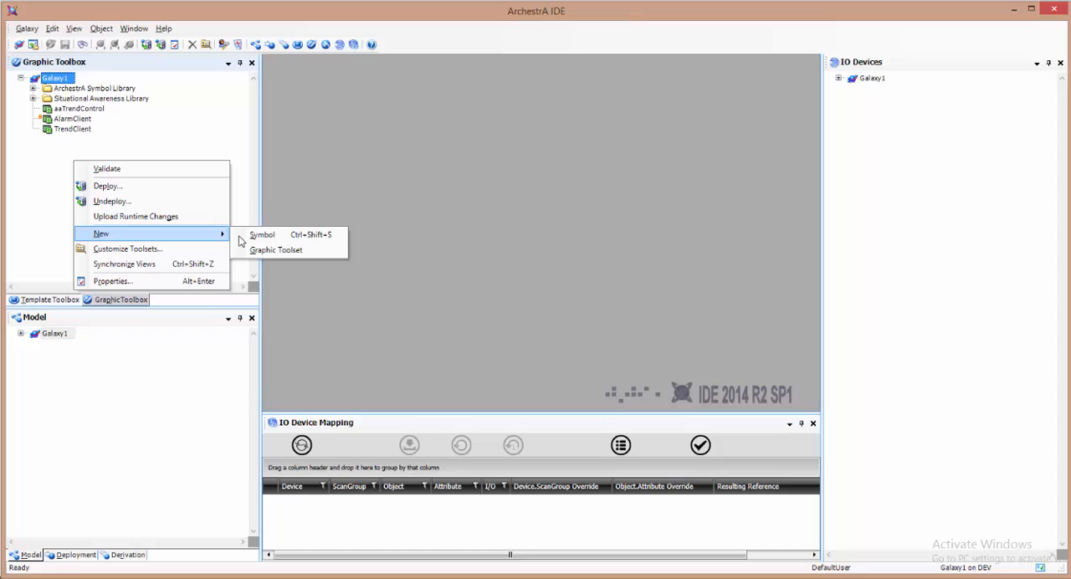
Create a new Galaxy1 symbol named HistClientTrend and begin editing it.
{"action": "left_click", "coordinate": [261, 234]}
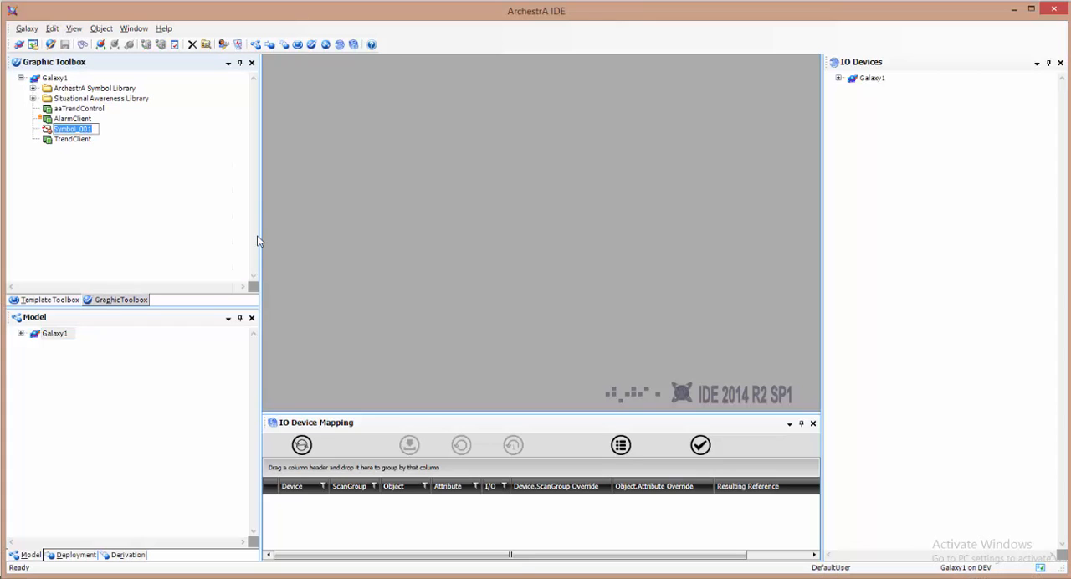
{"action": "type", "text": "HistClientTrend"}
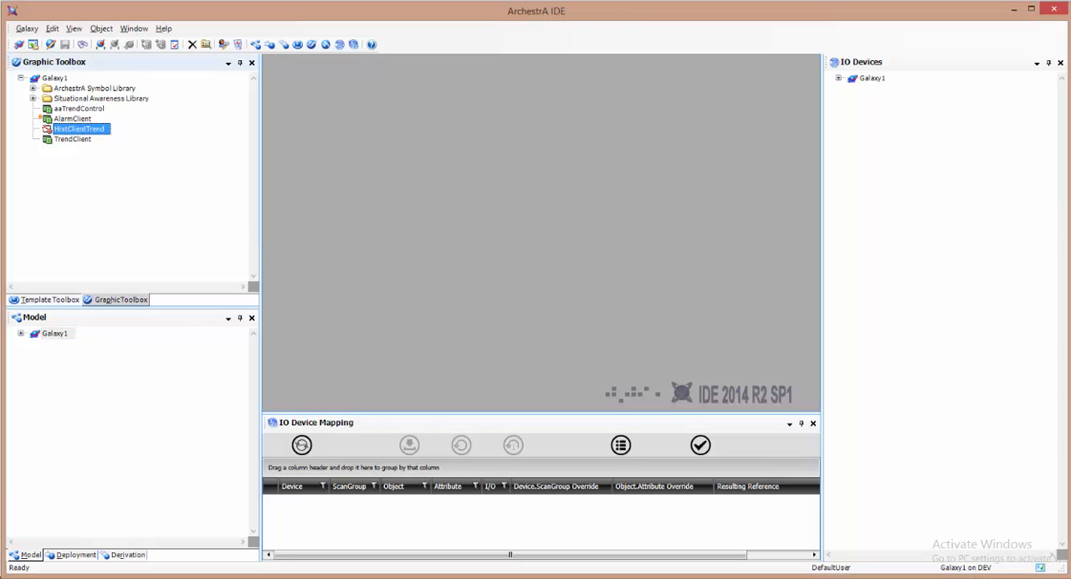
{"action": "mouse_move", "coordinate": [80, 128]}
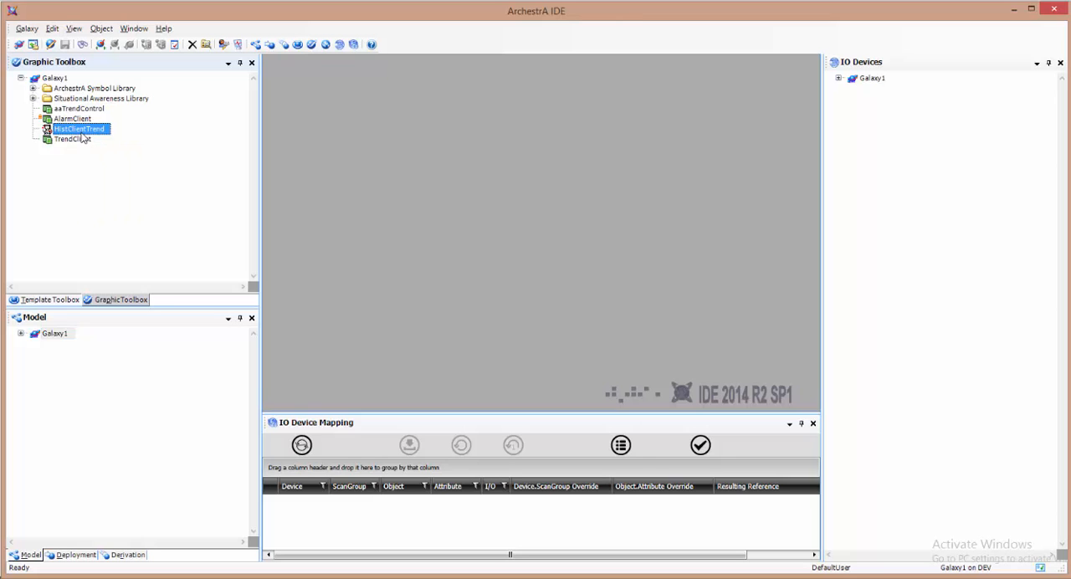
{"action": "double_click", "coordinate": [81, 129]}
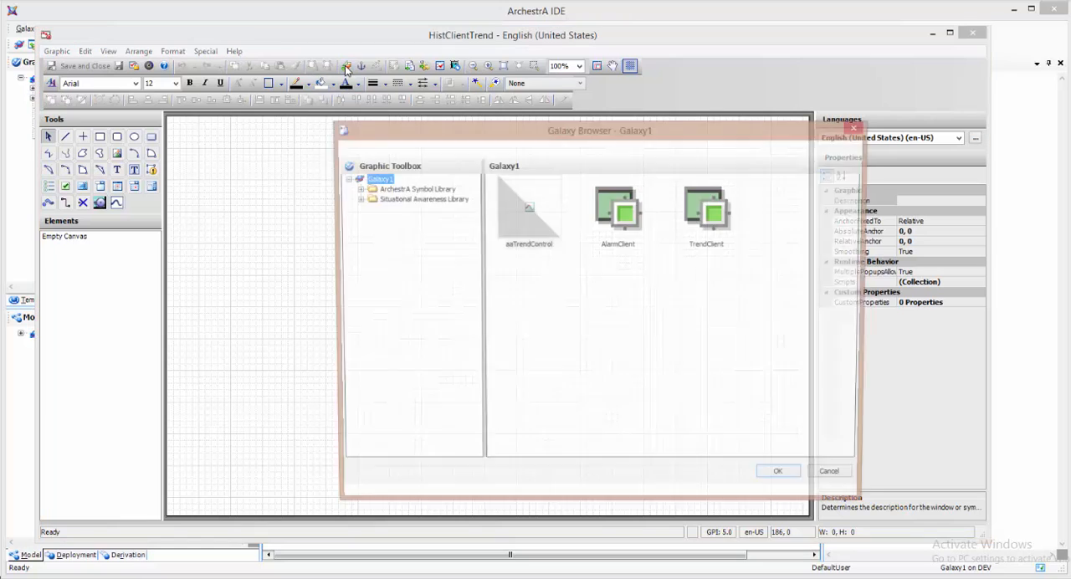
Embed aaTrendControl from the Galaxy Browser into the HistClientTrend symbol.
{"action": "left_click", "coordinate": [528, 209]}
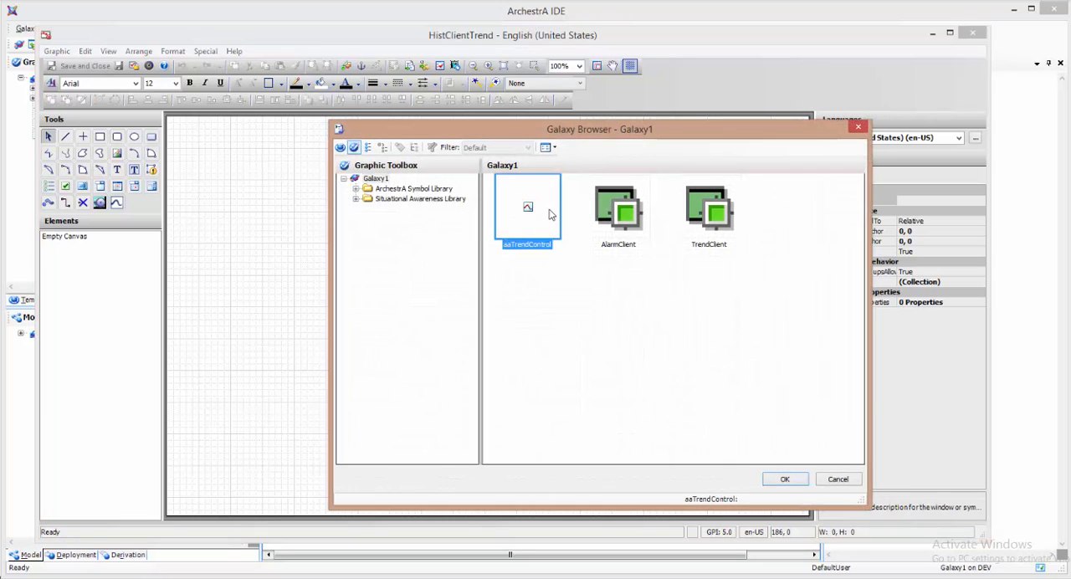
{"action": "left_click", "coordinate": [783, 479]}
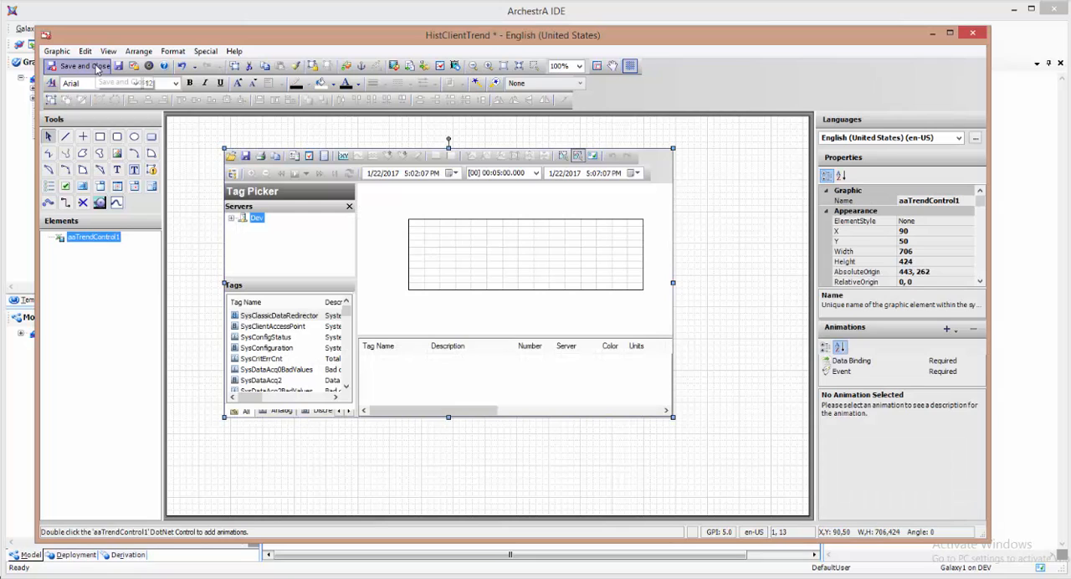
Save and check in HistClientTrend without a comment, then place it on the WindowMaker Scratch window.
{"action": "left_click", "coordinate": [82, 67]}
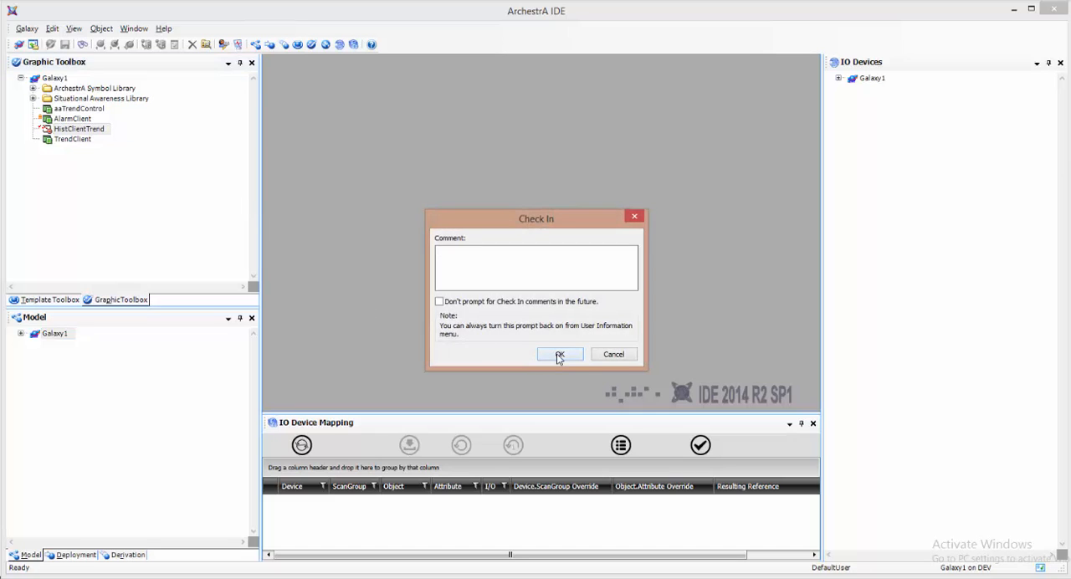
{"action": "left_click", "coordinate": [559, 353]}
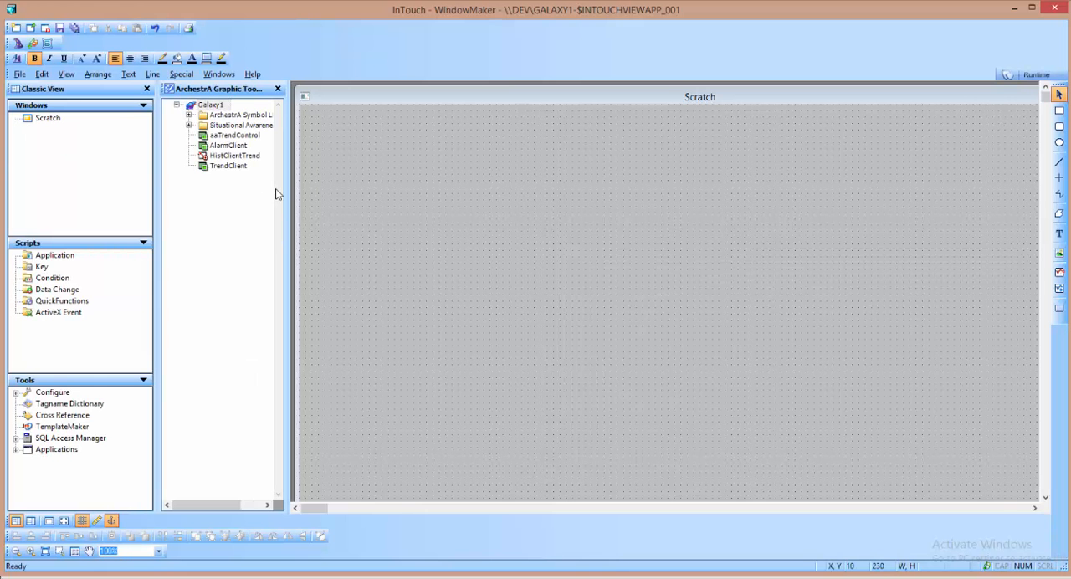
{"action": "left_click_drag", "start_coordinate": [234, 156], "coordinate": [529, 168]}
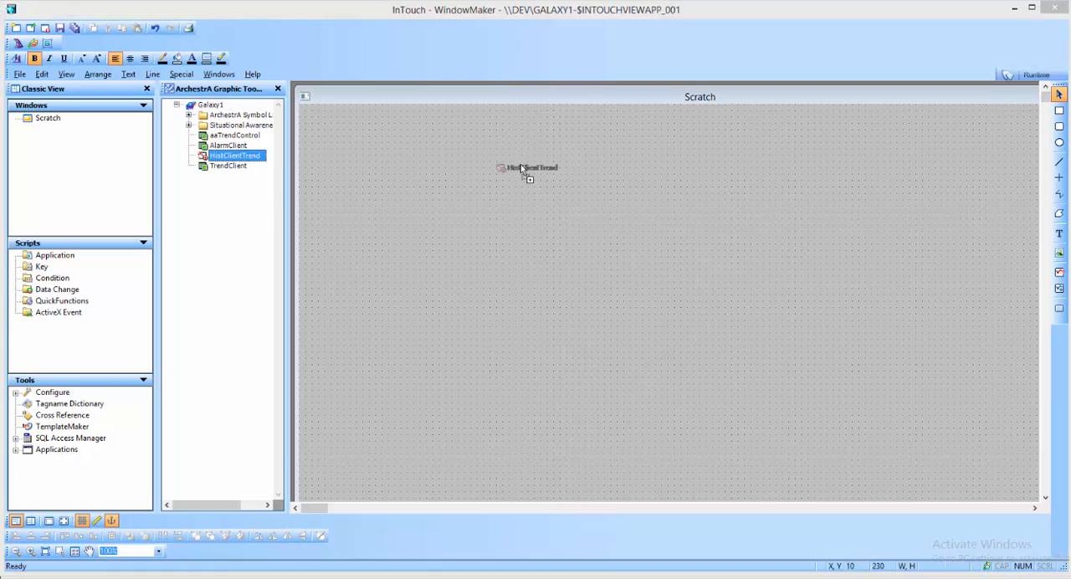